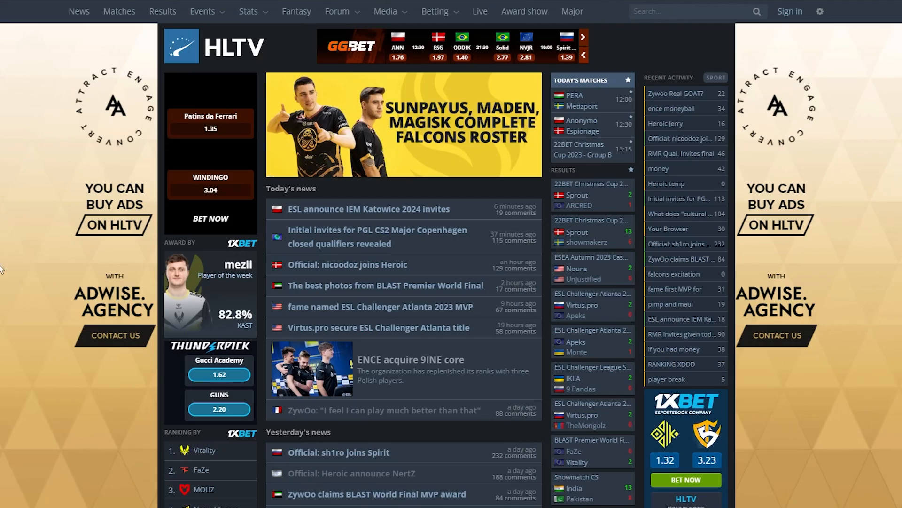
mouse_move(420, 291)
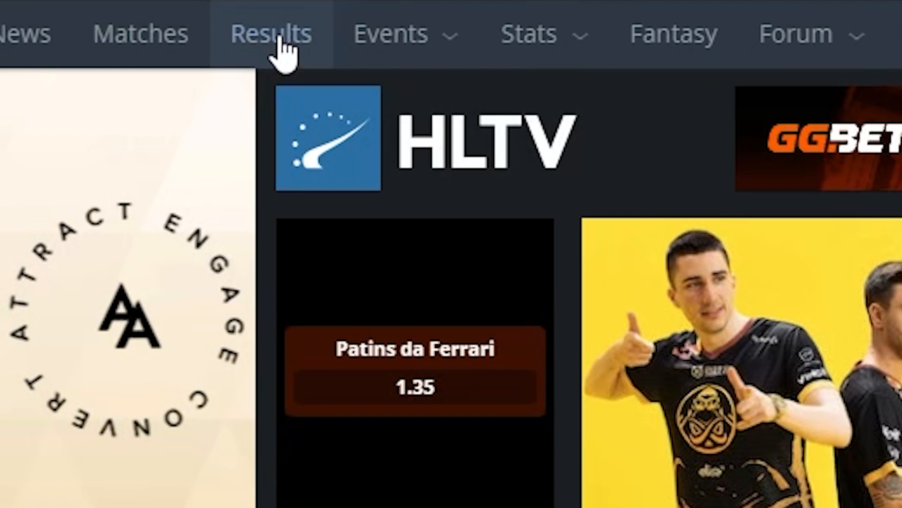
Step: Browse HLTV's Results page from December 18th 2023 down into December 17th
left_click(269, 34)
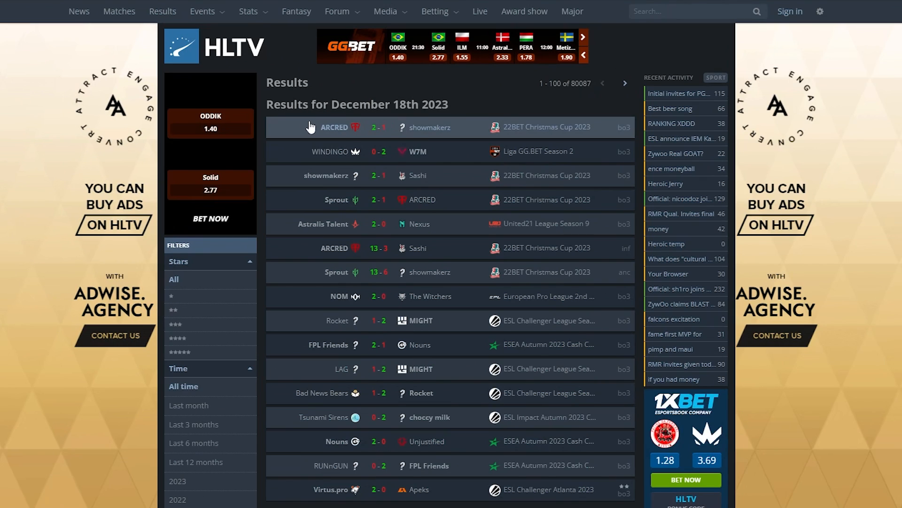
mouse_move(554, 441)
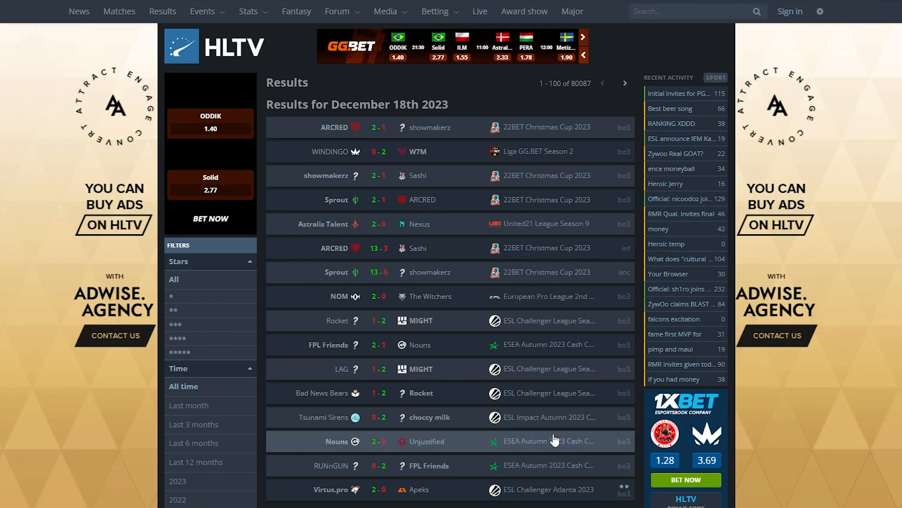
scroll("down", 3)
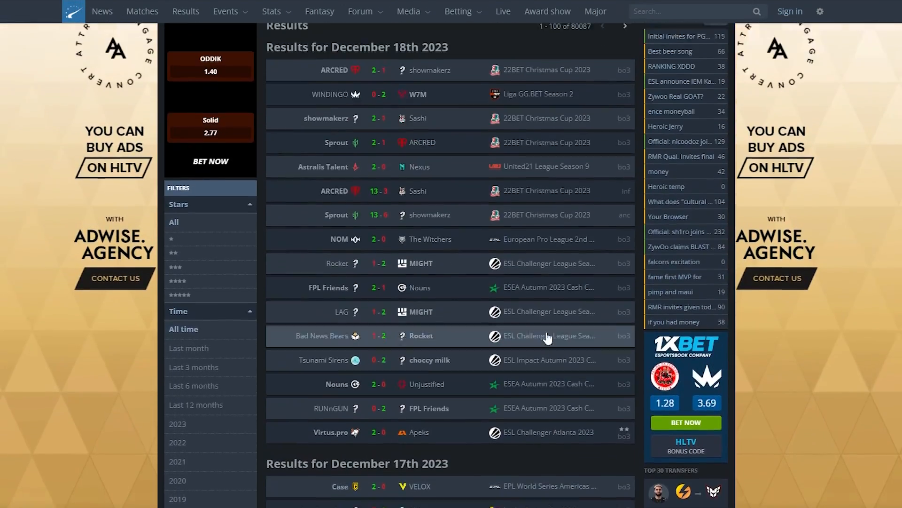
Step: Browse HLTV's finished events archive, listing international LAN events from December 2023
left_click(225, 11)
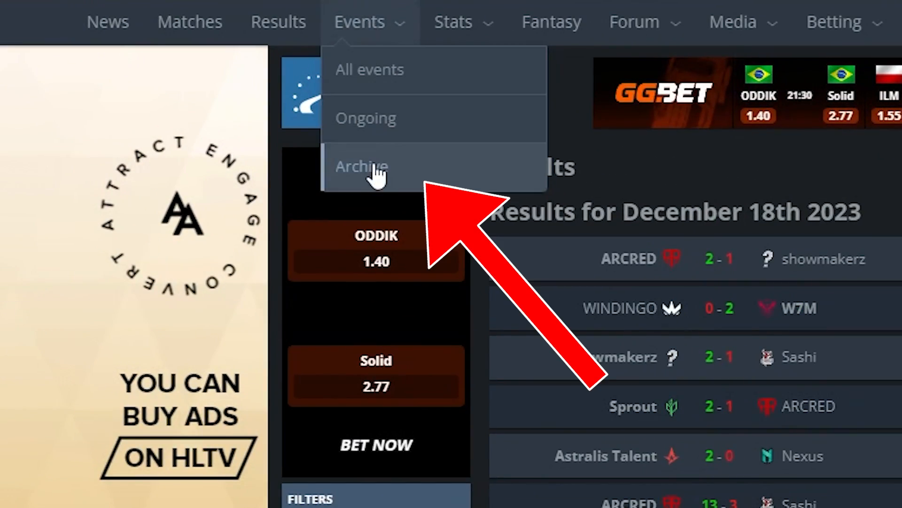
left_click(361, 166)
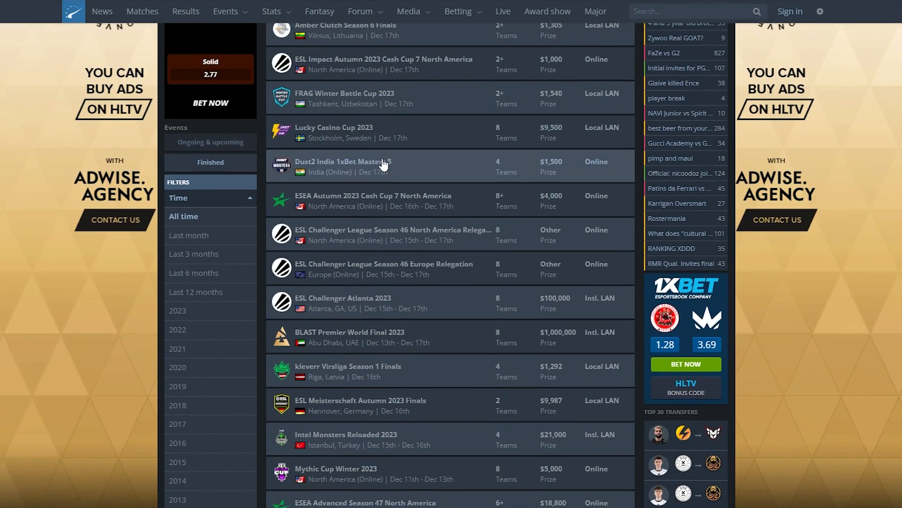
scroll("down", 3)
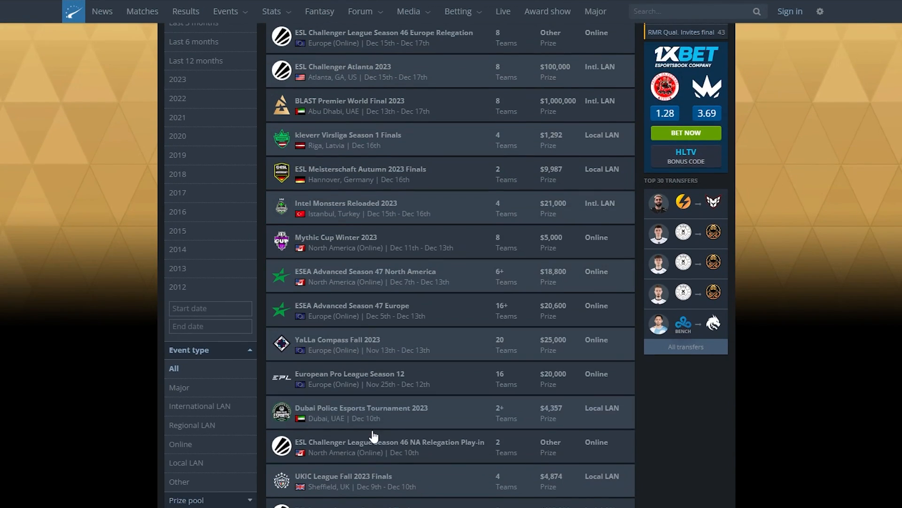
scroll("down", 3)
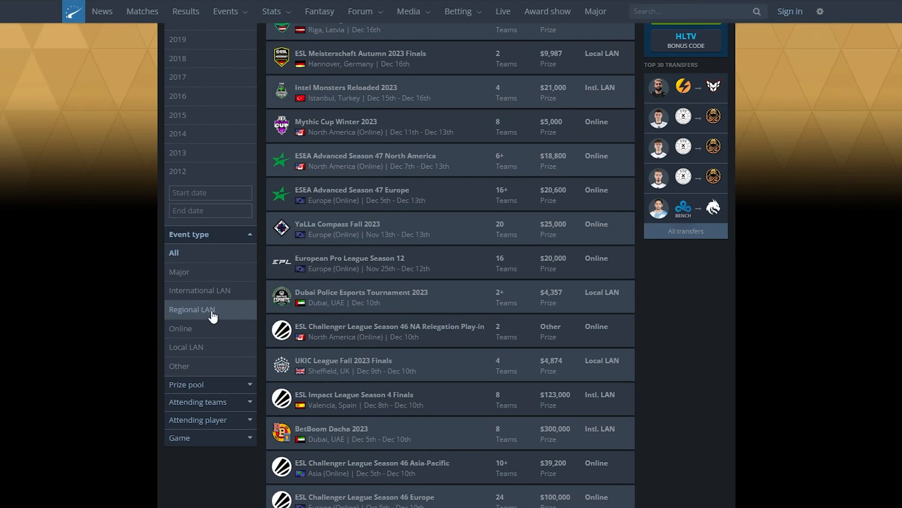
mouse_move(200, 295)
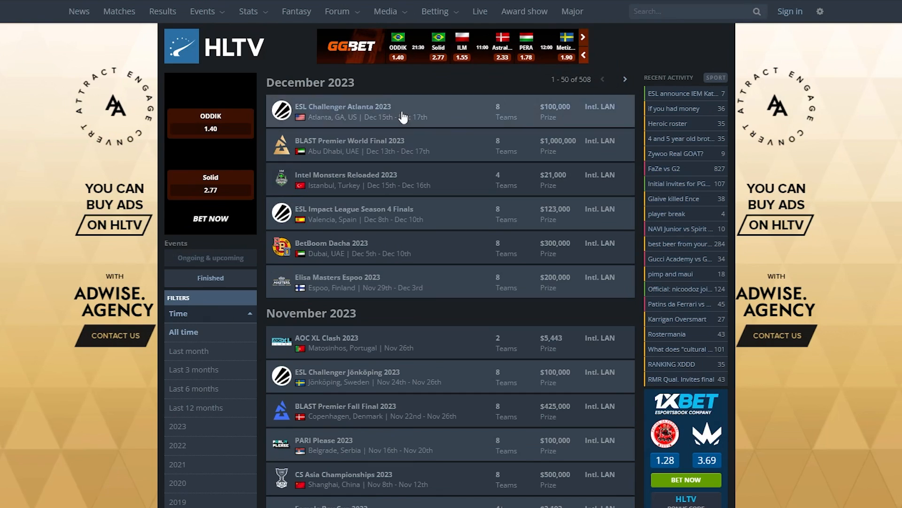
mouse_move(360, 120)
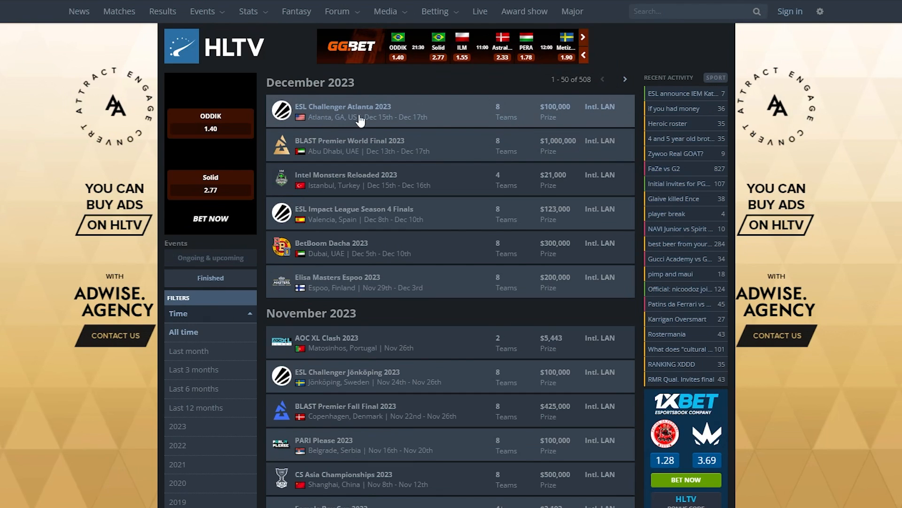
Step: Show ESL Challenger Atlanta 2023 results, where Virtus.pro beat Apeks 2-0 in the final
left_click(343, 111)
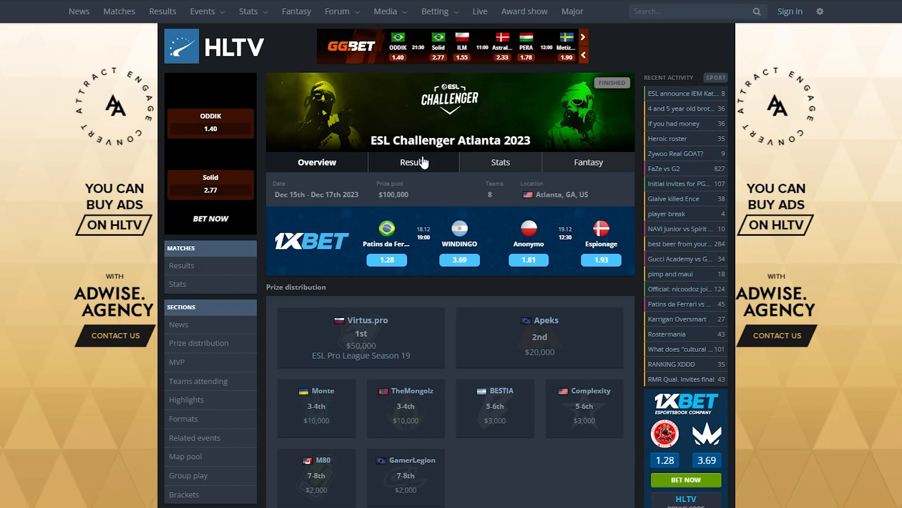
mouse_move(407, 171)
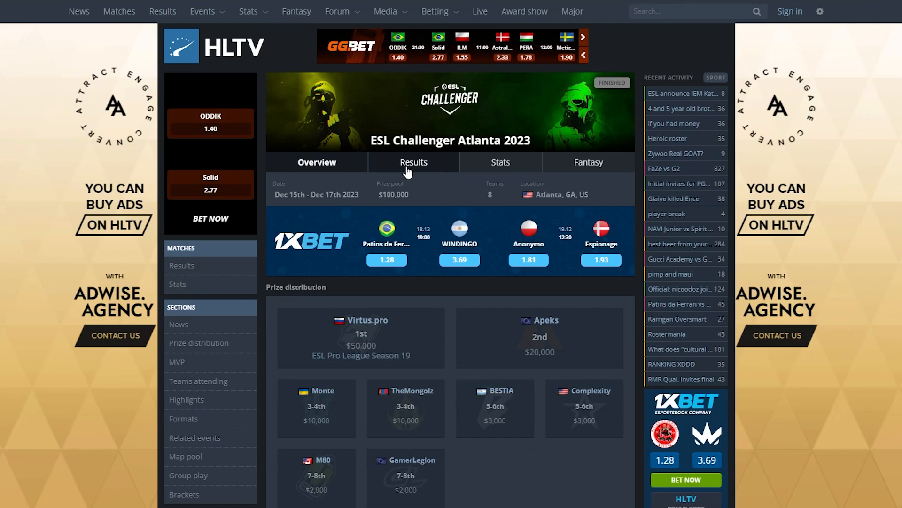
left_click(412, 162)
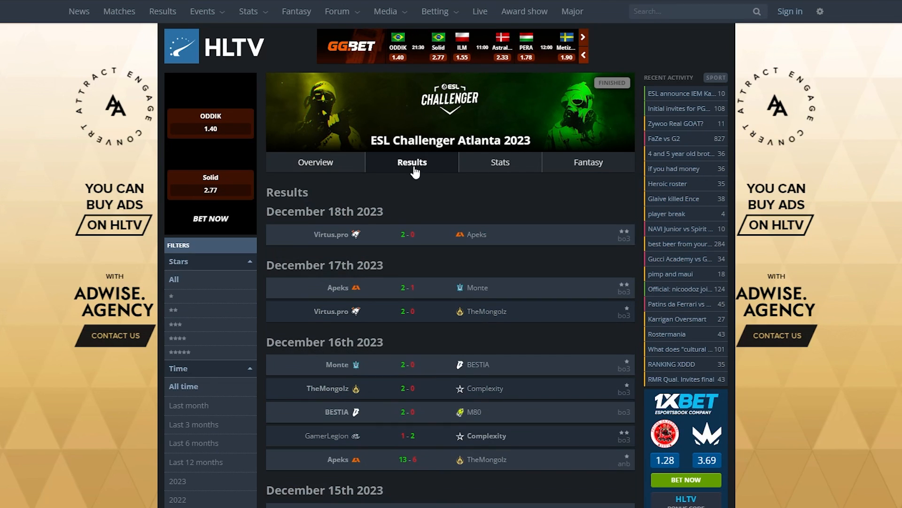
mouse_move(516, 235)
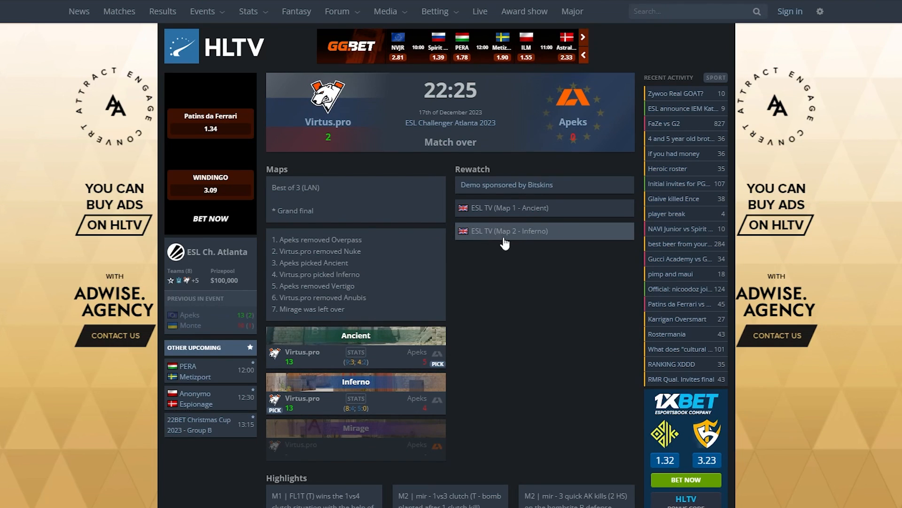
mouse_move(482, 200)
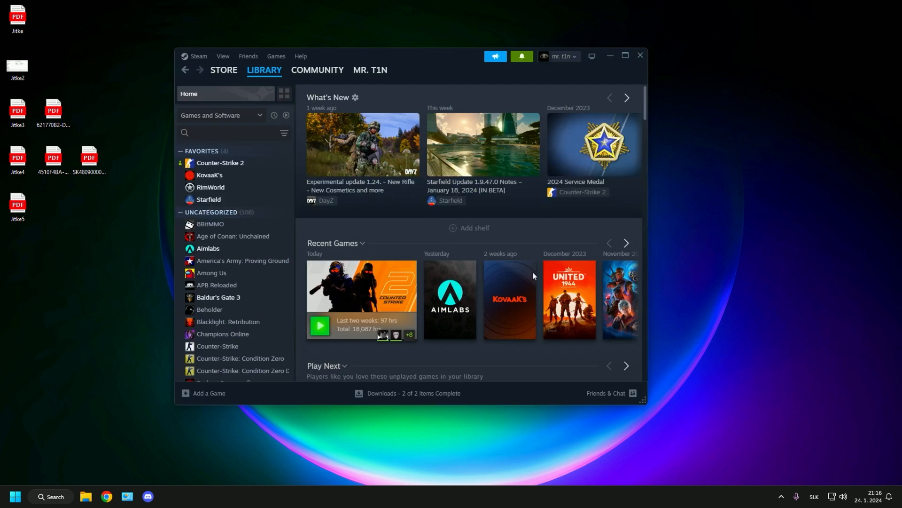
Step: Bring up Counter-Strike 2's options in the Steam library to browse its local files
right_click(219, 163)
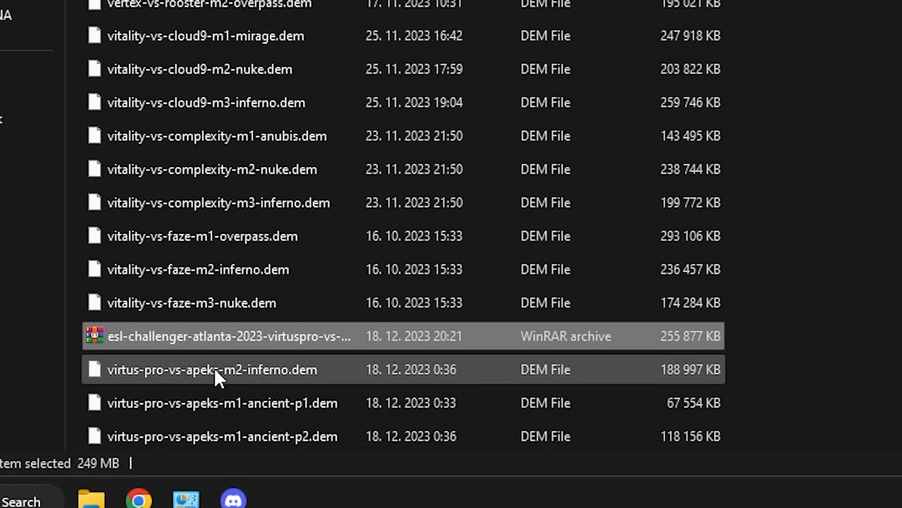
Step: Rename the extracted Virtus.pro vs Apeks demo files in the CS2 csgo folder
key("F2")
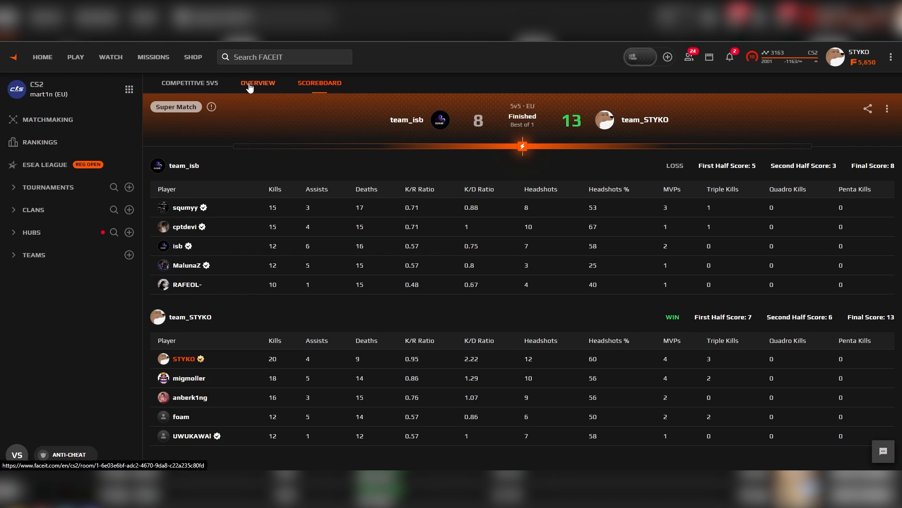
Step: View the team_isb vs team_STYKO match overview on FACEIT and request its demo
left_click(258, 82)
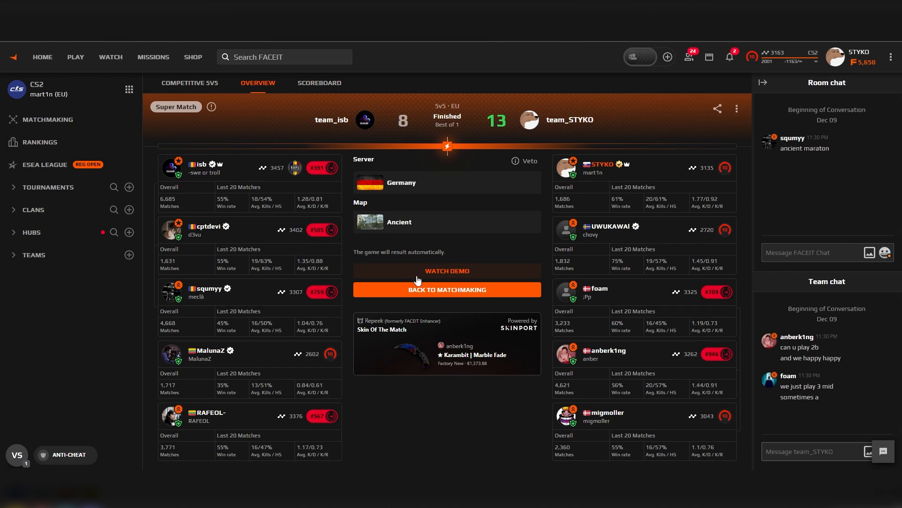
left_click(447, 271)
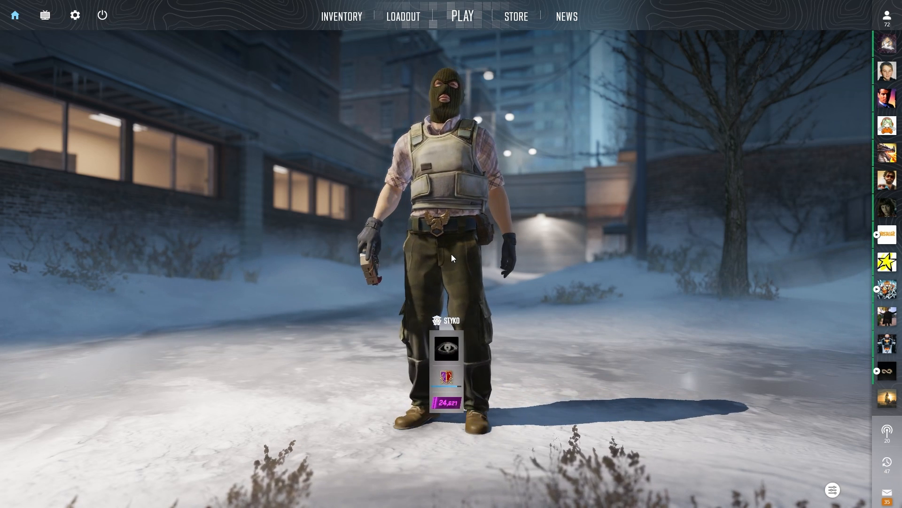
Step: Enter a playdemo command for FinalsDemo in the developer console
key("`")
type("playdemo")
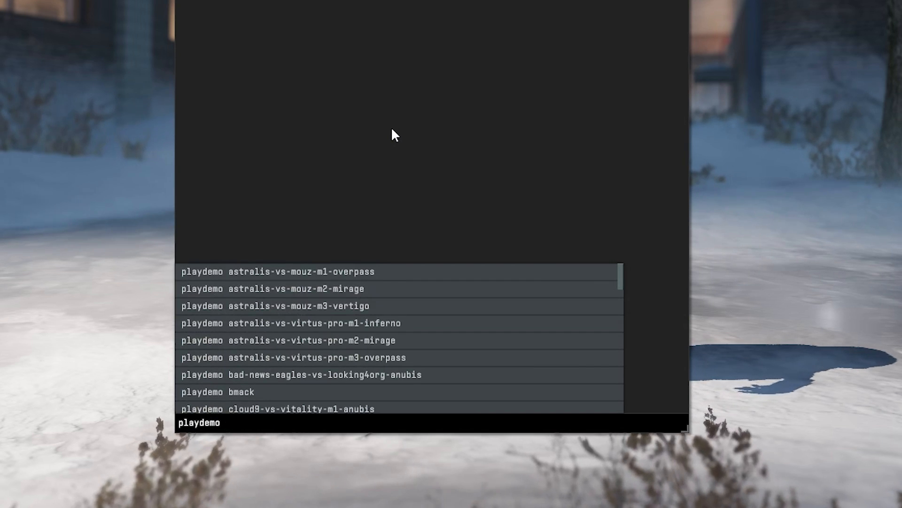
type("FinalsDemo")
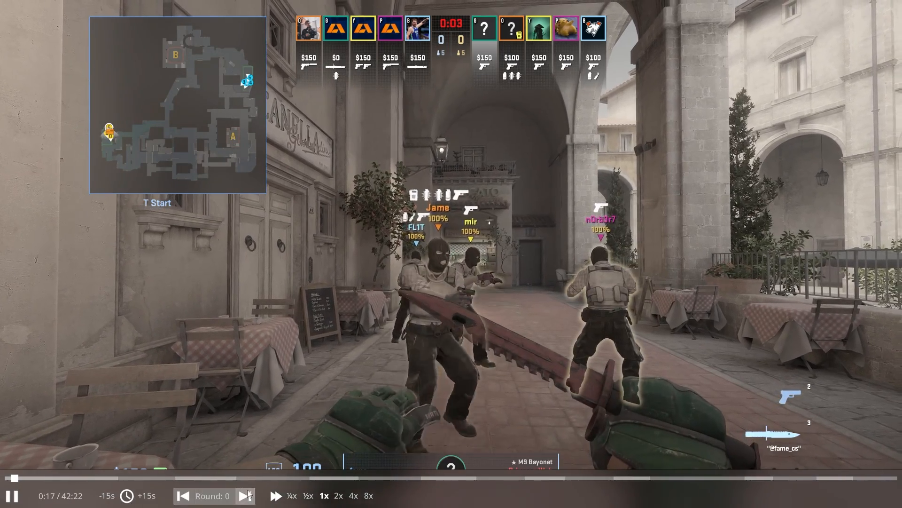
Step: Use the demo playback controls at the bottom of the pro demo replay
left_click(354, 495)
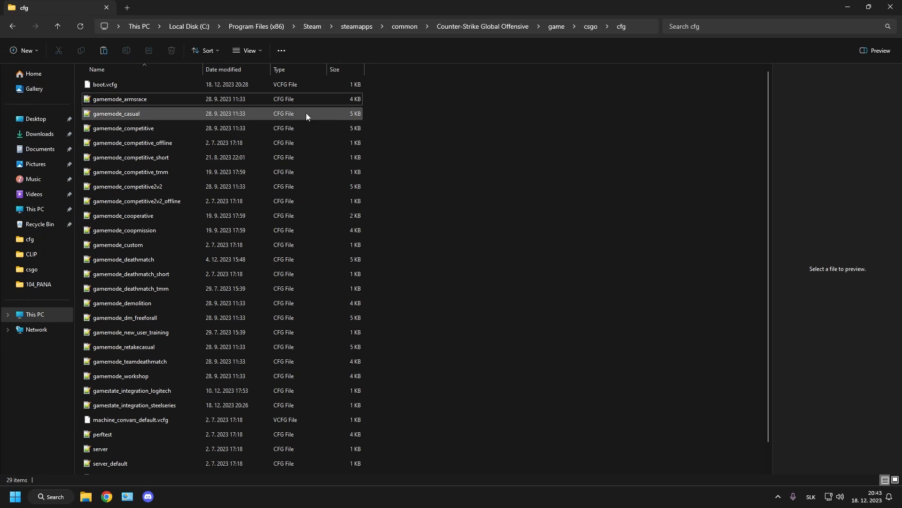
Step: Duplicate the gamemode_armsrace file as config.cfg in the cfg folder and open it
left_click(120, 99)
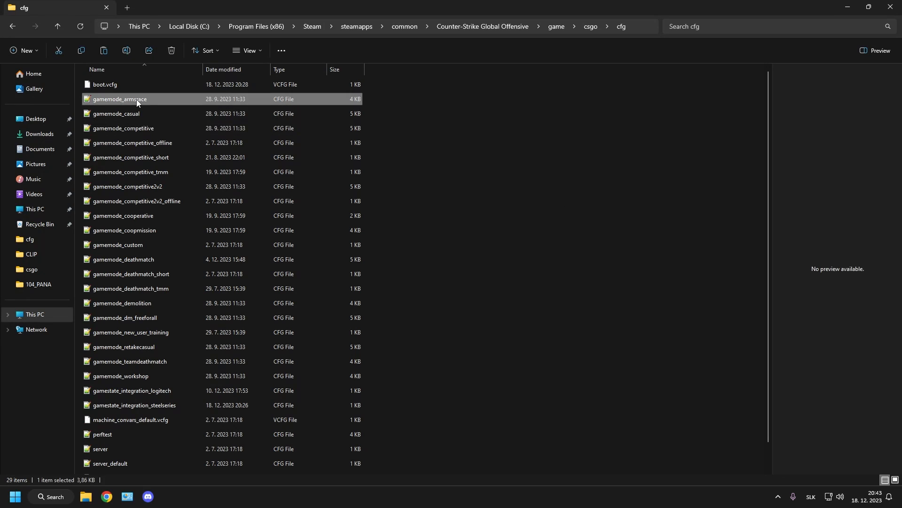
right_click(136, 99)
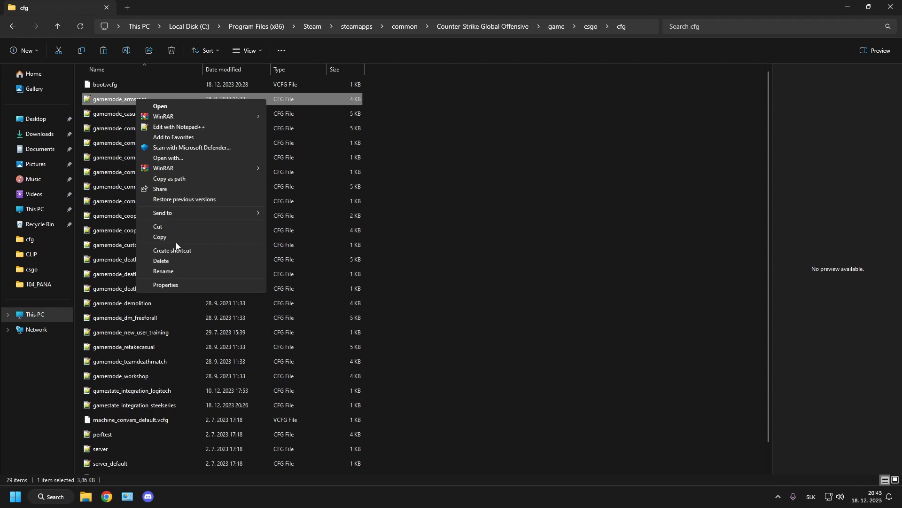
left_click(472, 161)
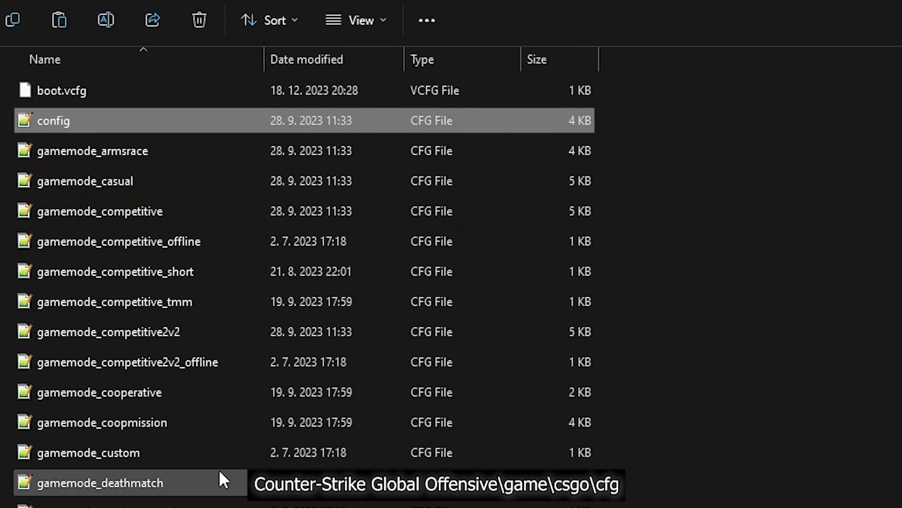
mouse_move(86, 135)
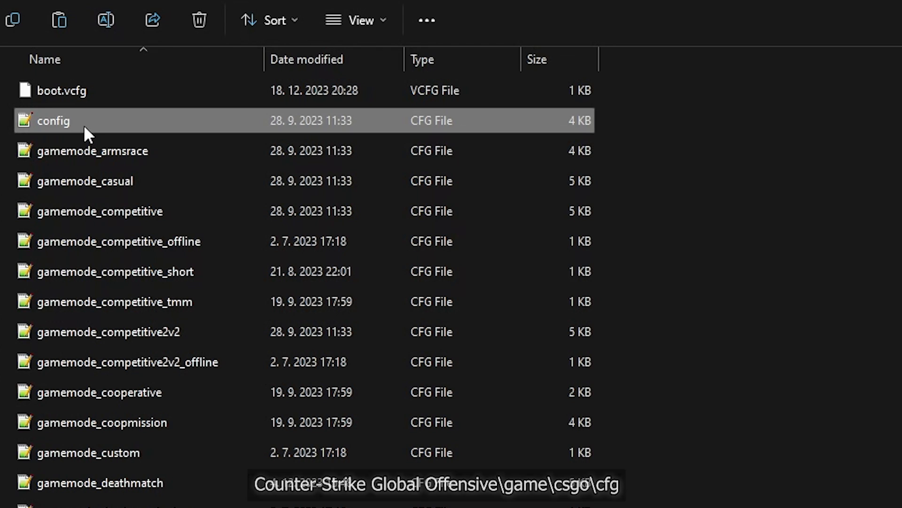
double_click(53, 121)
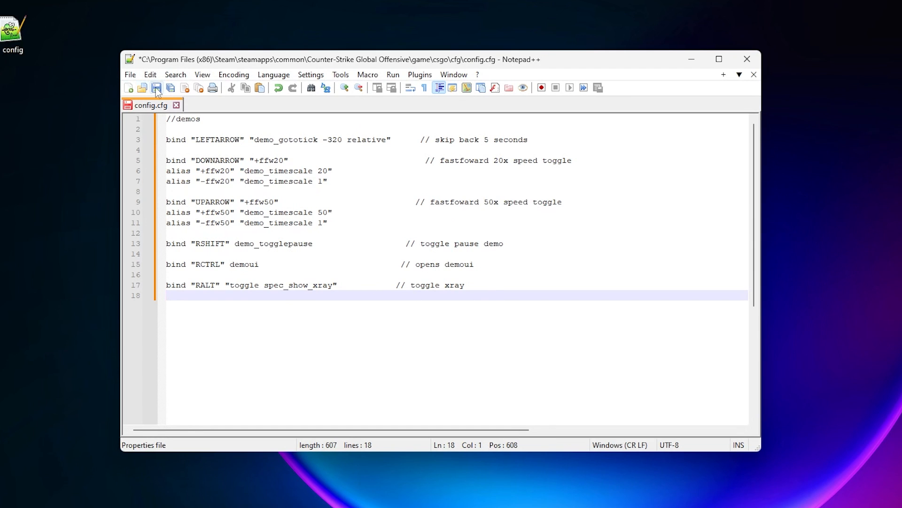
Step: Save the demo keybinds into config.cfg and close Notepad++
left_click(156, 88)
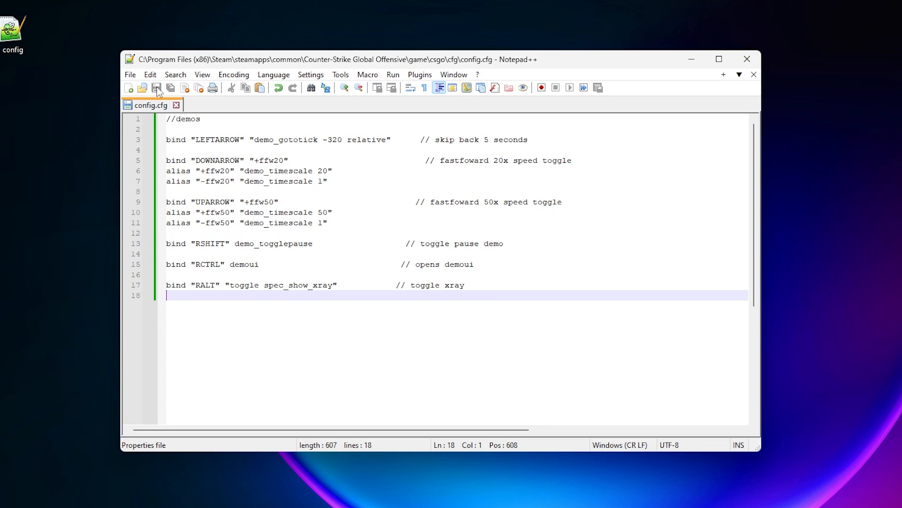
mouse_move(747, 59)
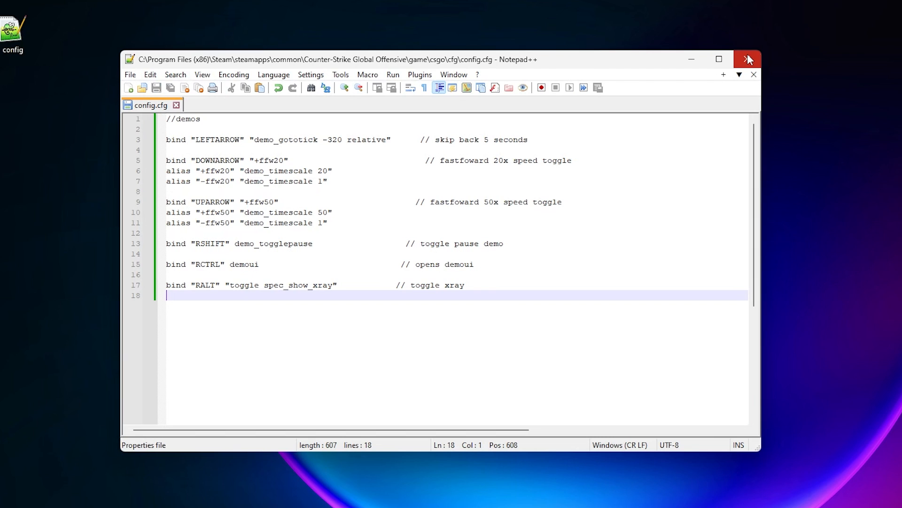
left_click(748, 59)
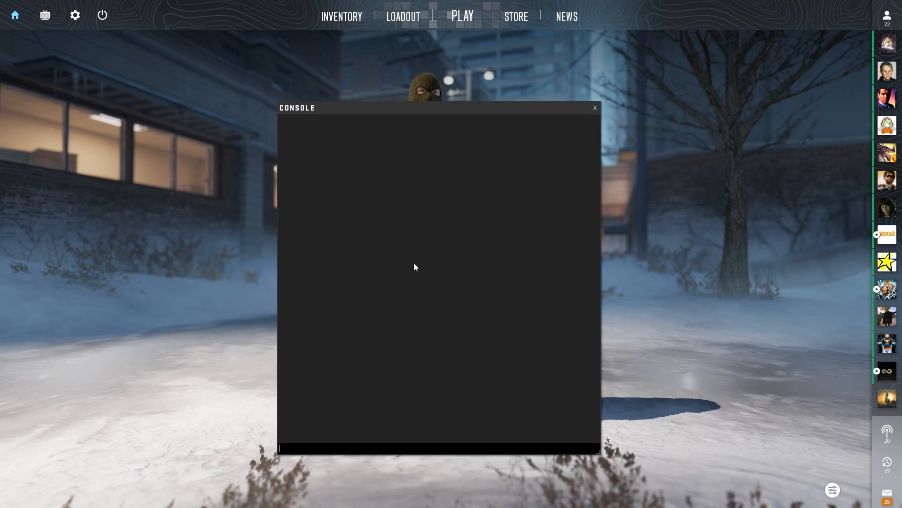
Step: Run exec config in the console, then play the Inferno match demo with playdemo
type("ex")
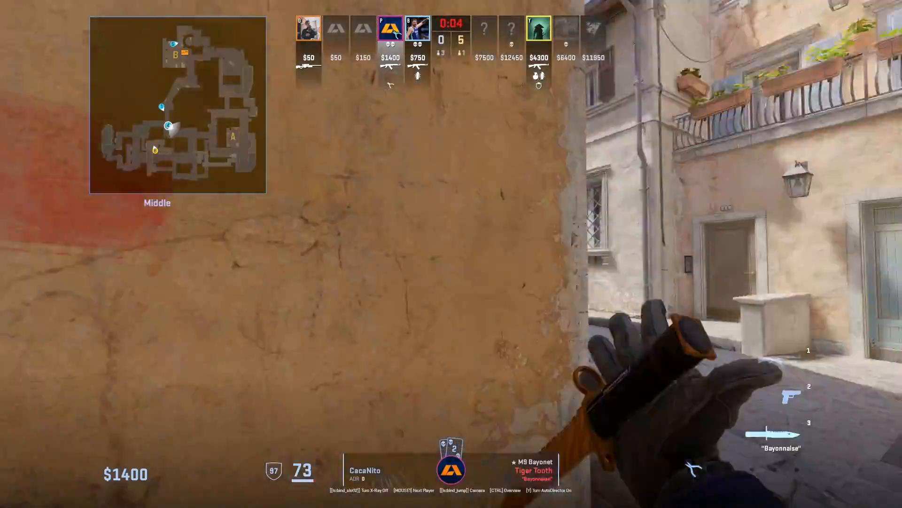
Step: Rename virtus-pro-vs-apeks-m2-inferno.dem, starting the new name with 'F'
right_click(213, 369)
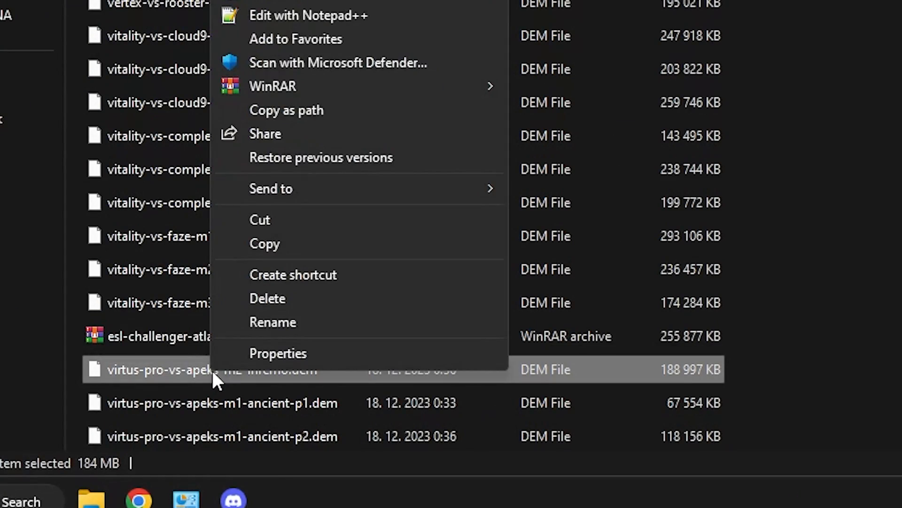
left_click(272, 321)
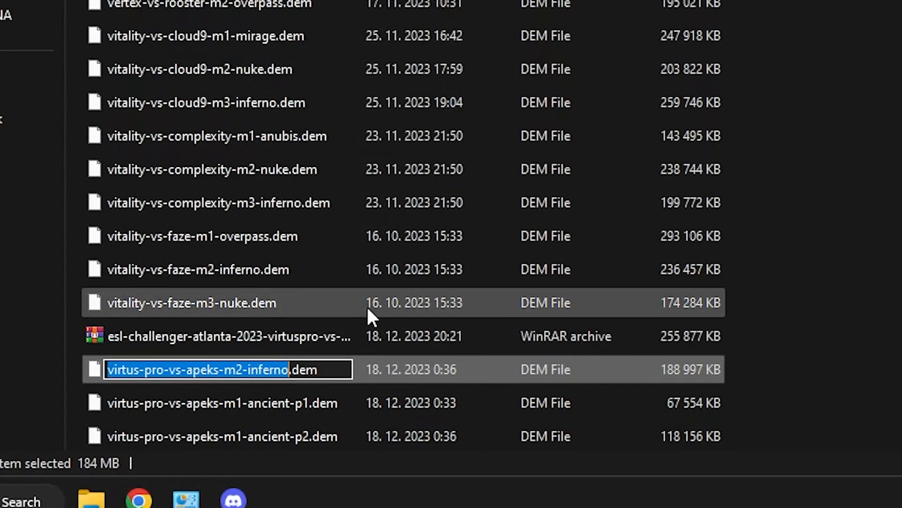
type("F")
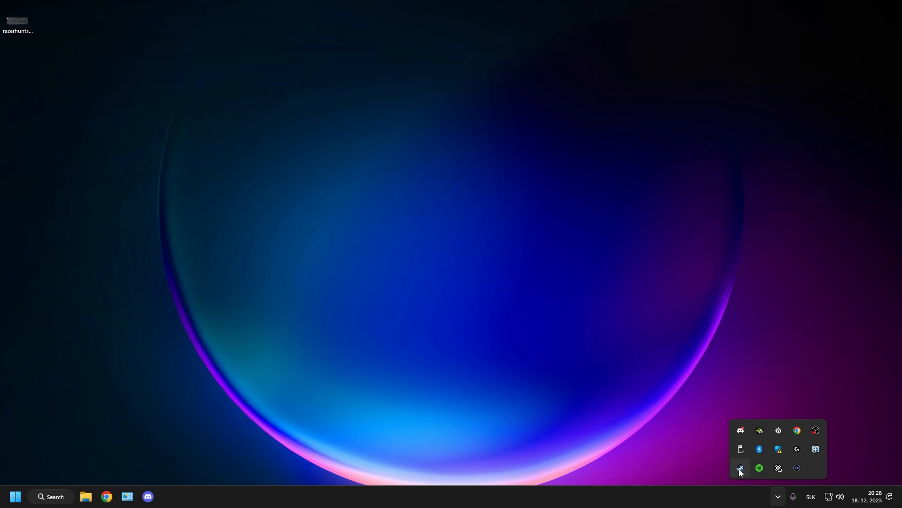
Step: Confirm Counter-Strike 2's Beta Participation is None in Steam properties, then close them
left_click(778, 496)
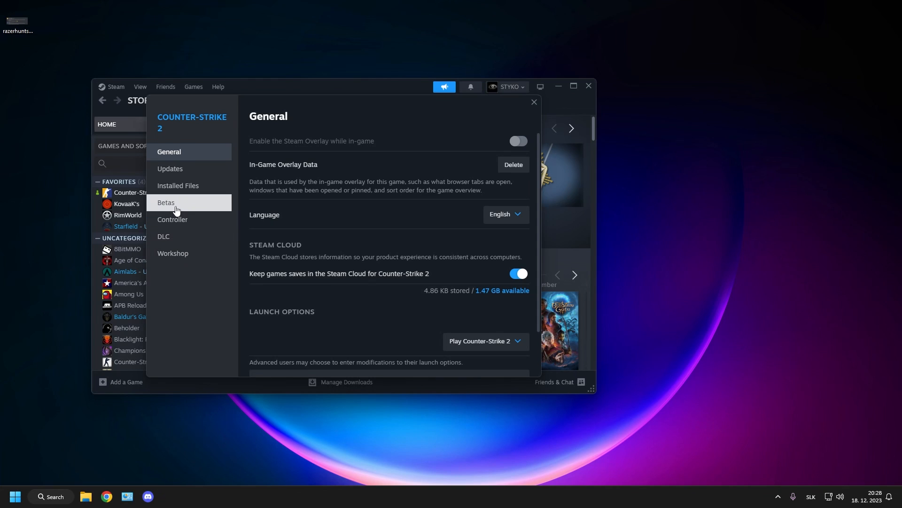
left_click(166, 202)
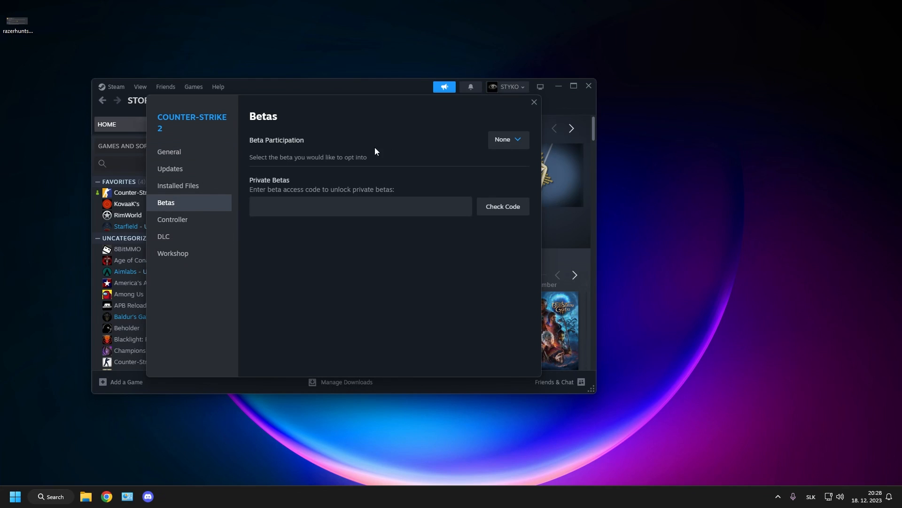
left_click(506, 139)
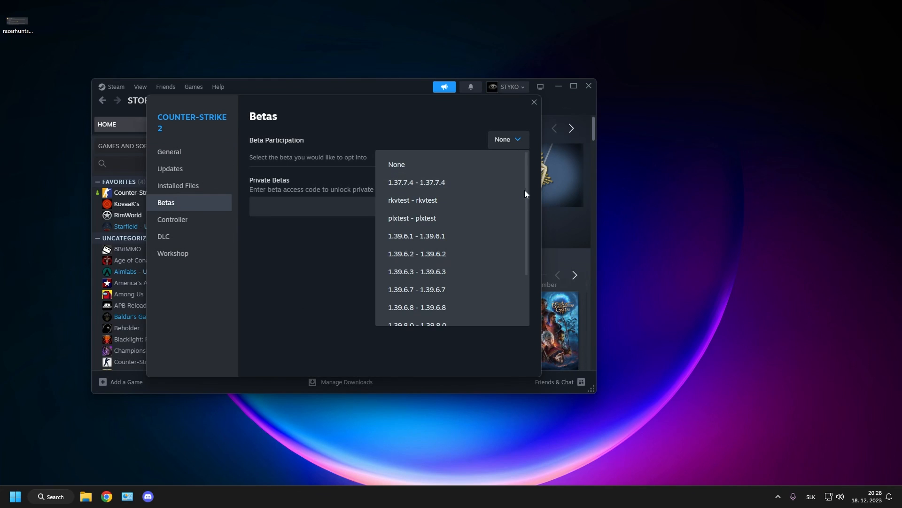
scroll("down", 3)
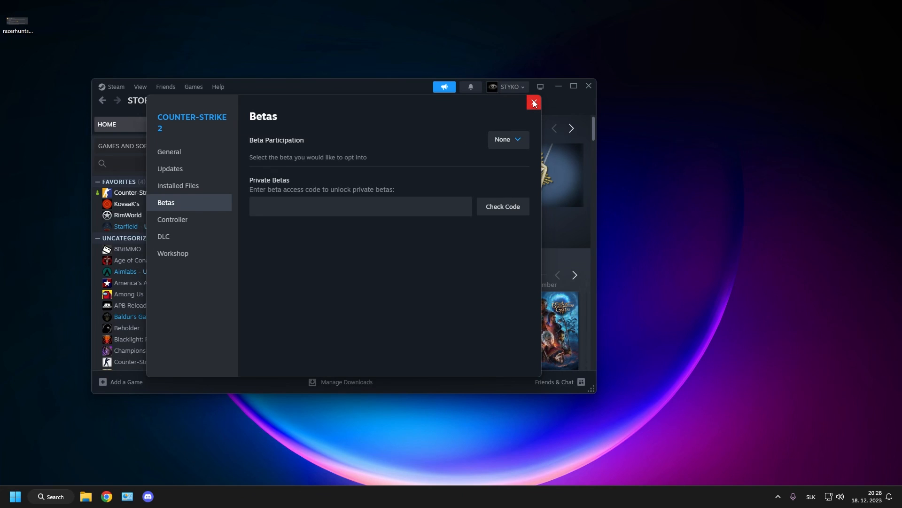
left_click(533, 103)
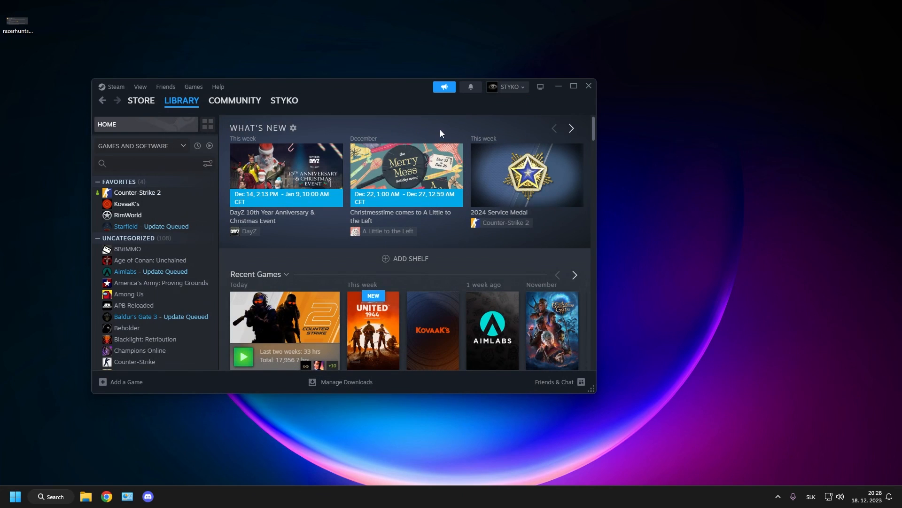
mouse_move(663, 96)
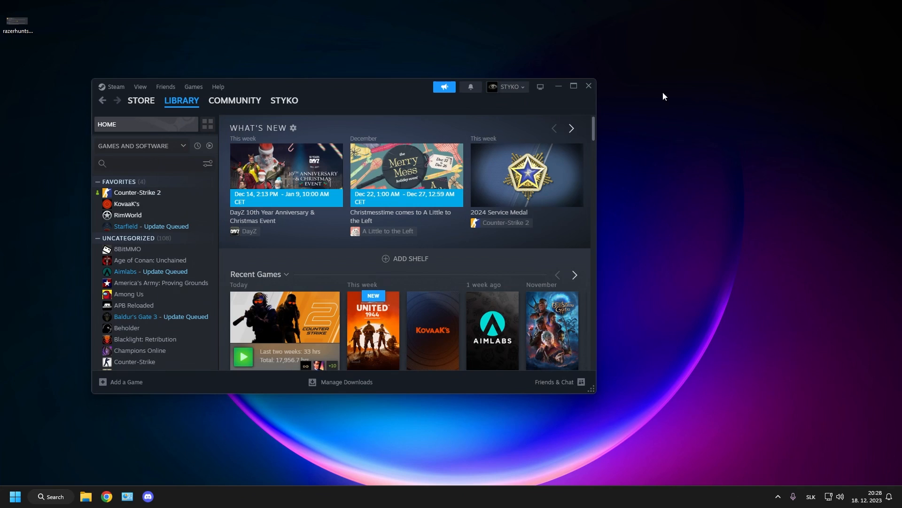